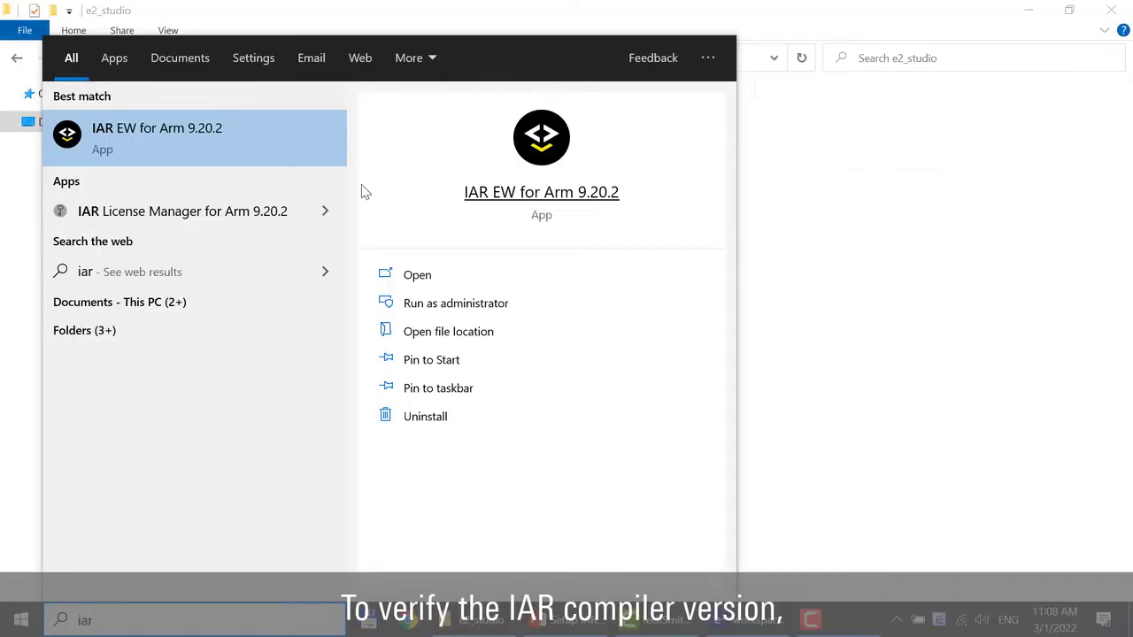
# Launch IAR Embedded Workbench for Arm 9.20.2 from Start search to check the compiler version
pyautogui.click(156, 138)
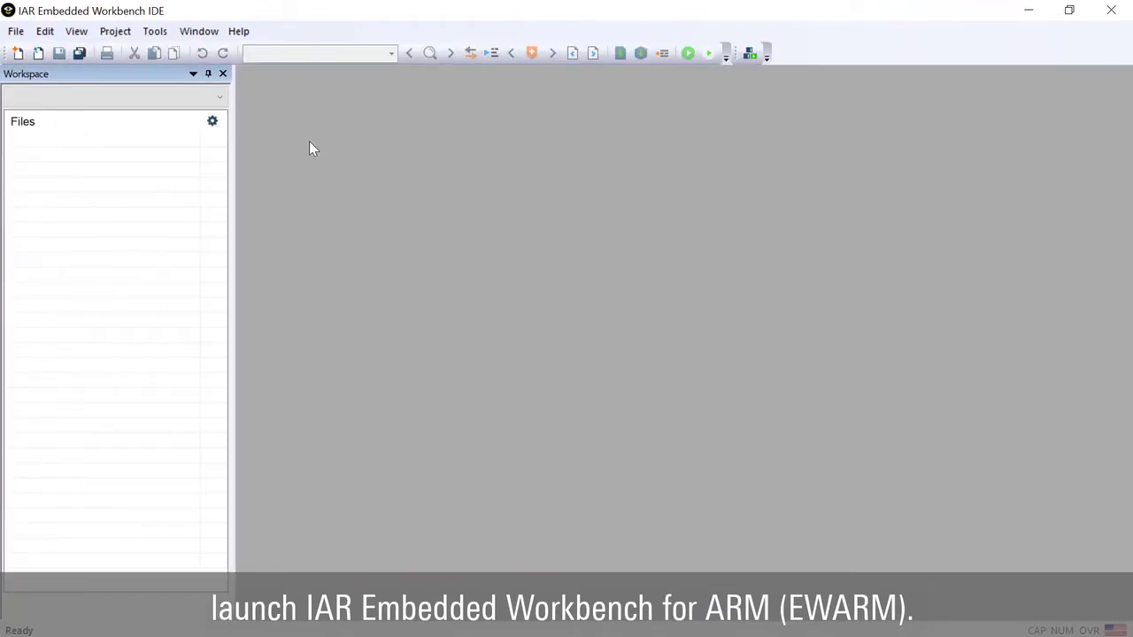
pyautogui.click(238, 31)
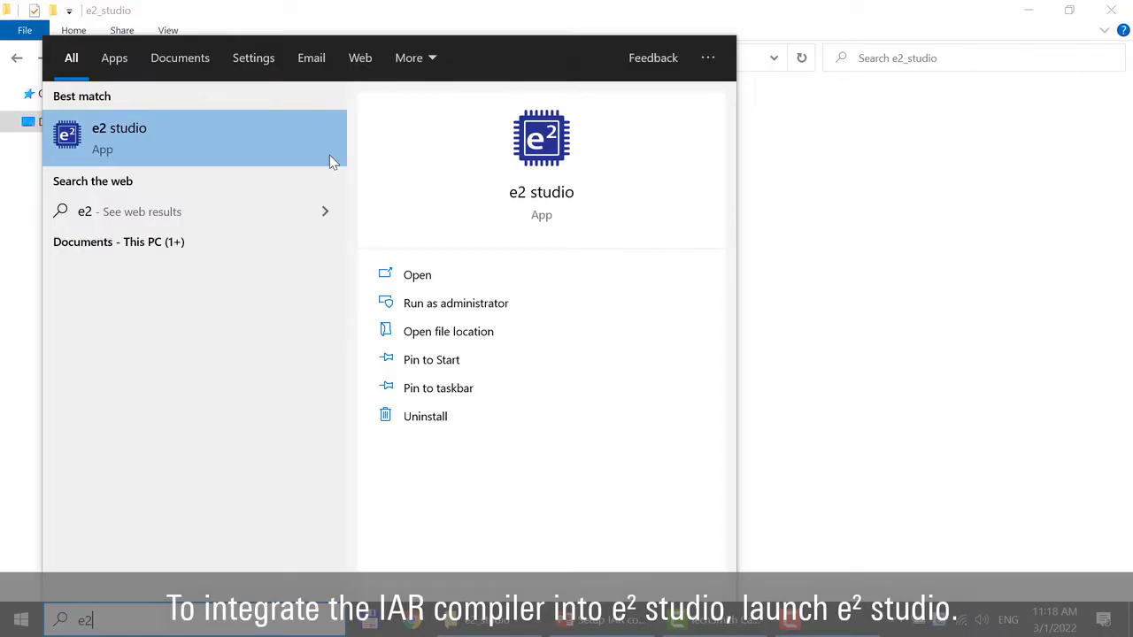
pyautogui.moveTo(319, 157)
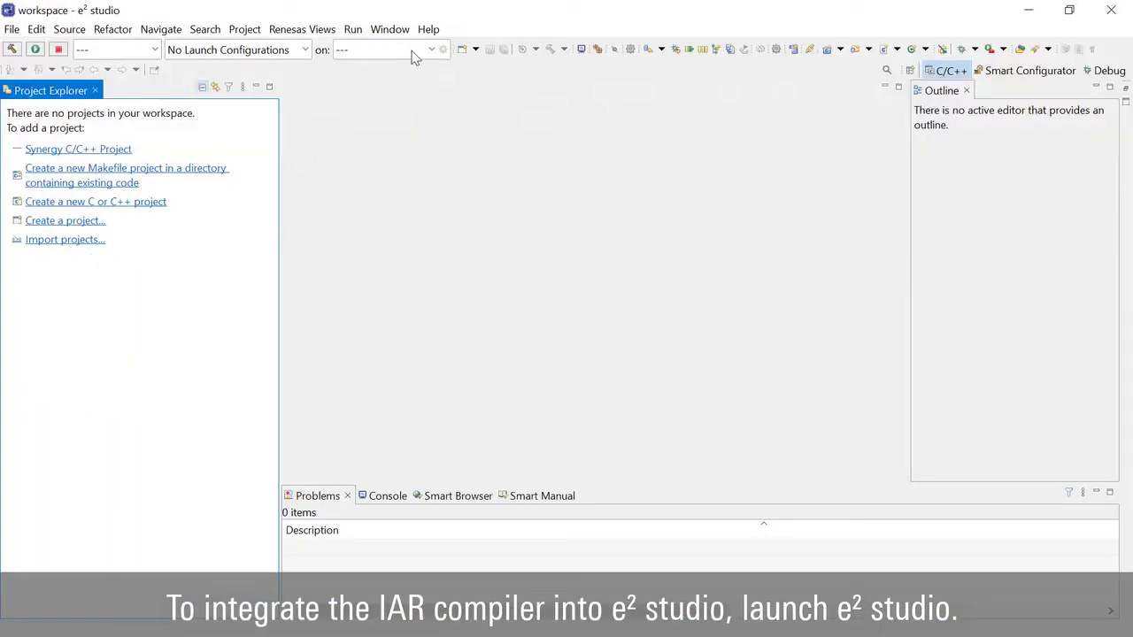
# Open Help > IAR Embedded Workbench plugin manager in e2 studio
pyautogui.click(428, 29)
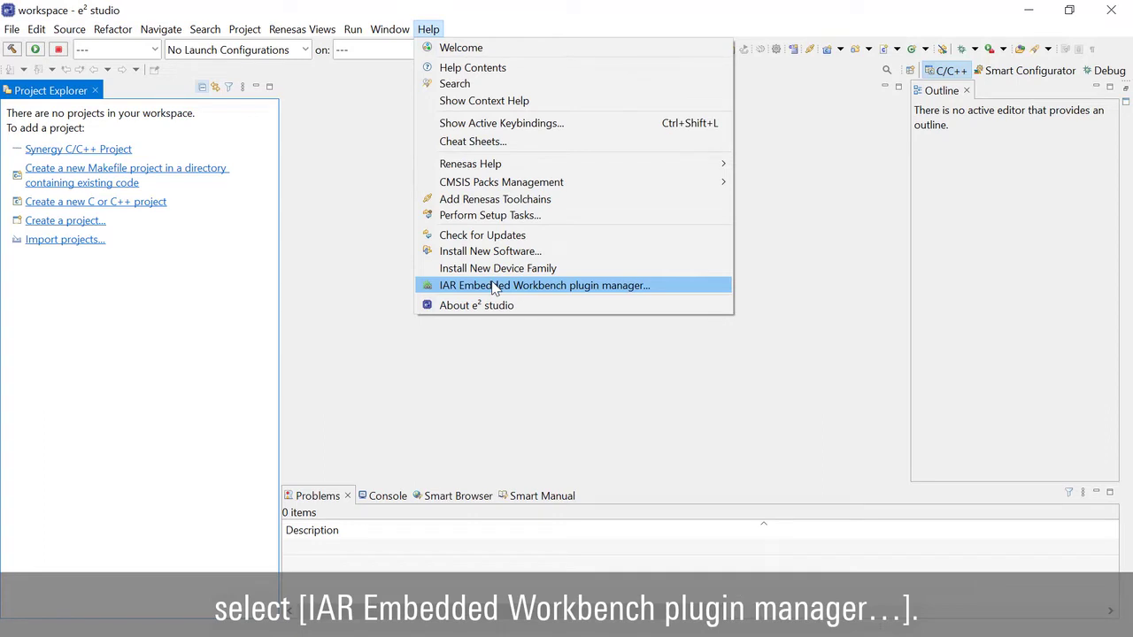
pyautogui.click(544, 285)
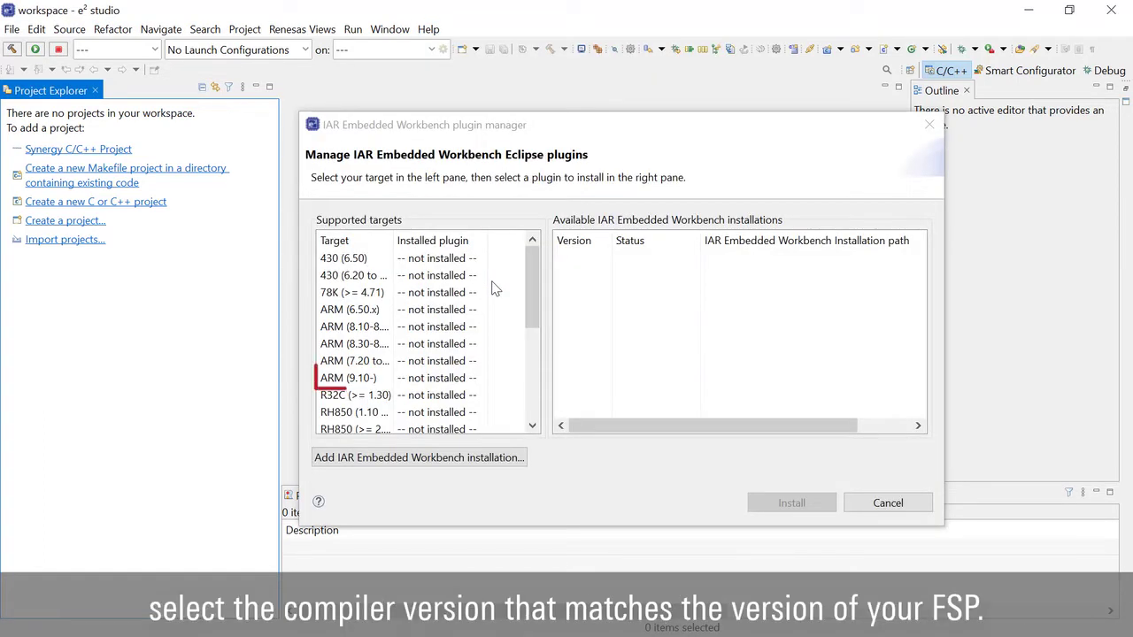
# Select the ARM (9.10-) target, tick the 9.20.2 installation, and install its plugin
pyautogui.click(347, 378)
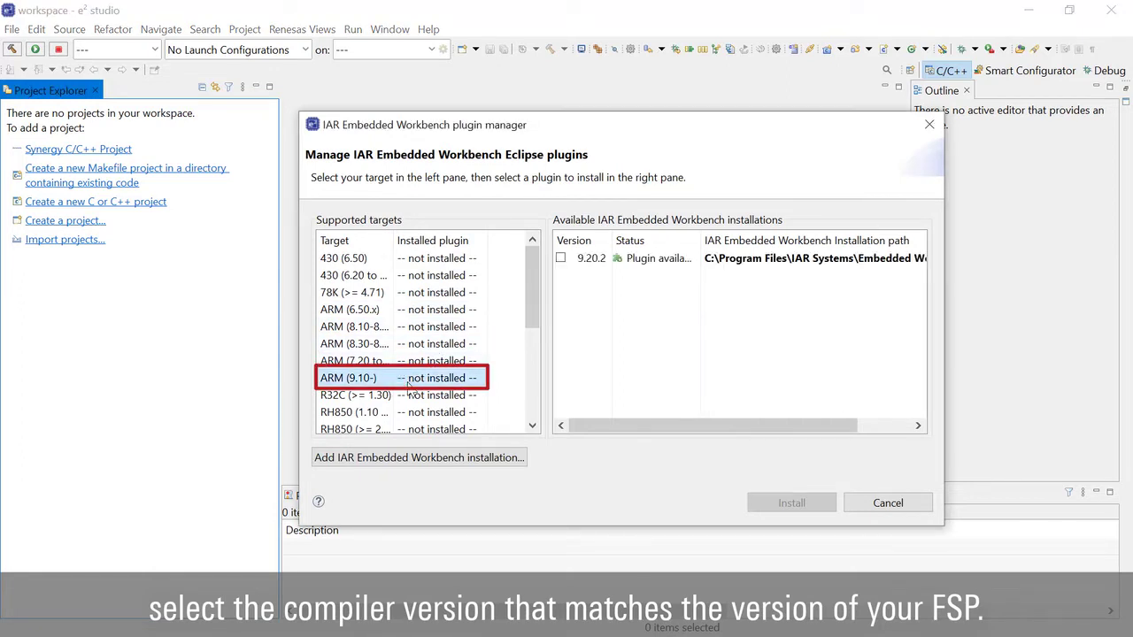
pyautogui.click(560, 258)
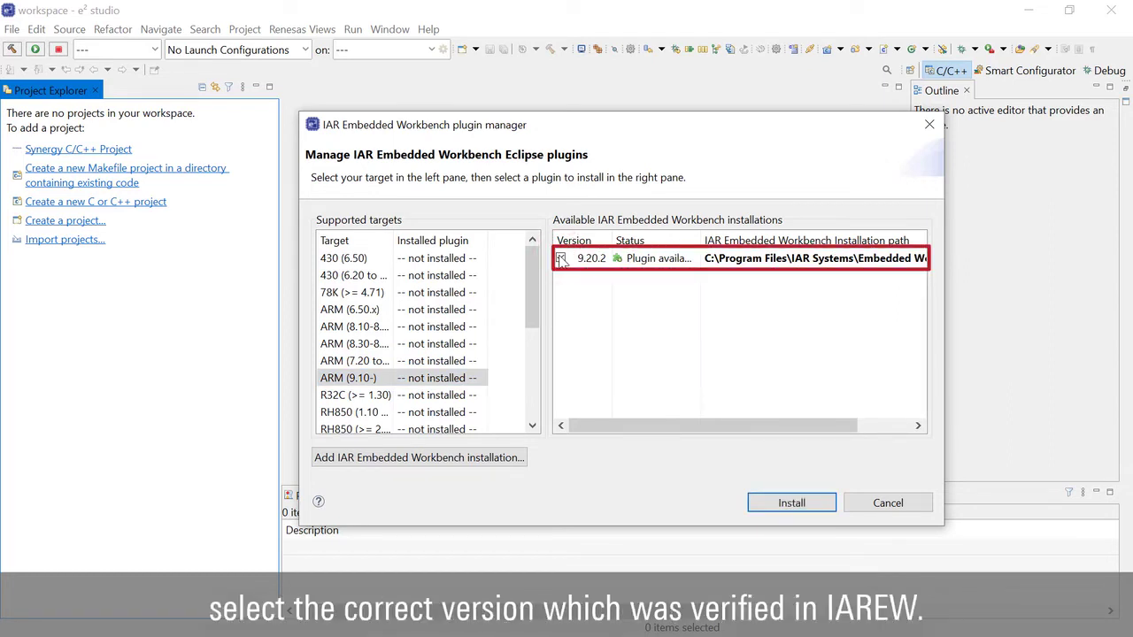
pyautogui.click(561, 258)
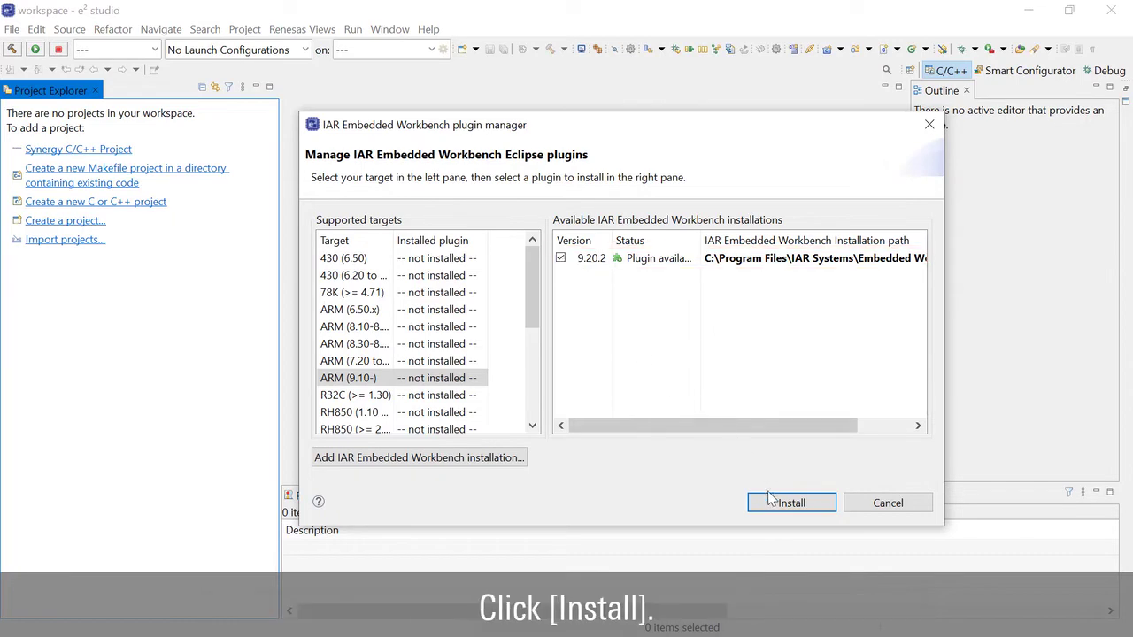
pyautogui.click(791, 502)
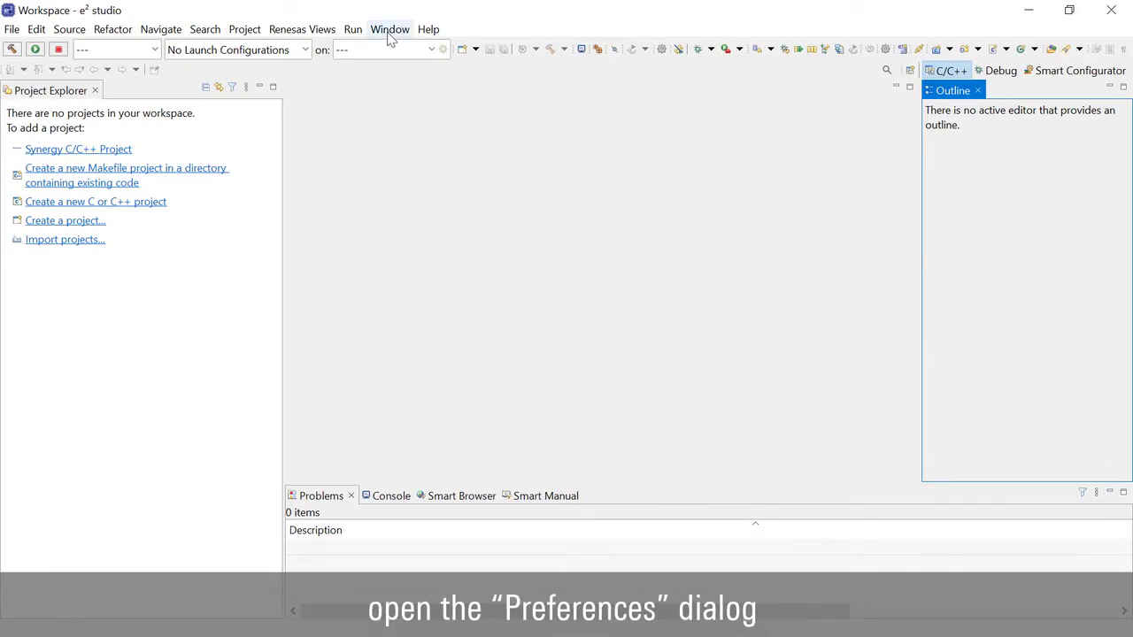
# Filter Preferences by 'network' and view the General > Network Connections settings
pyautogui.click(389, 29)
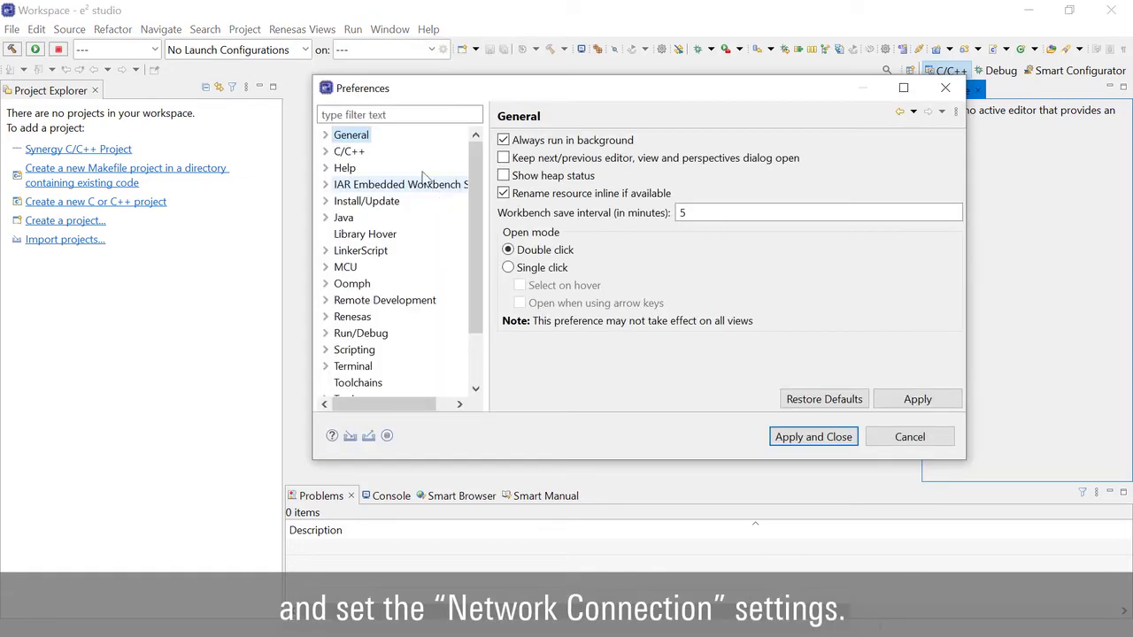
pyautogui.write('network')
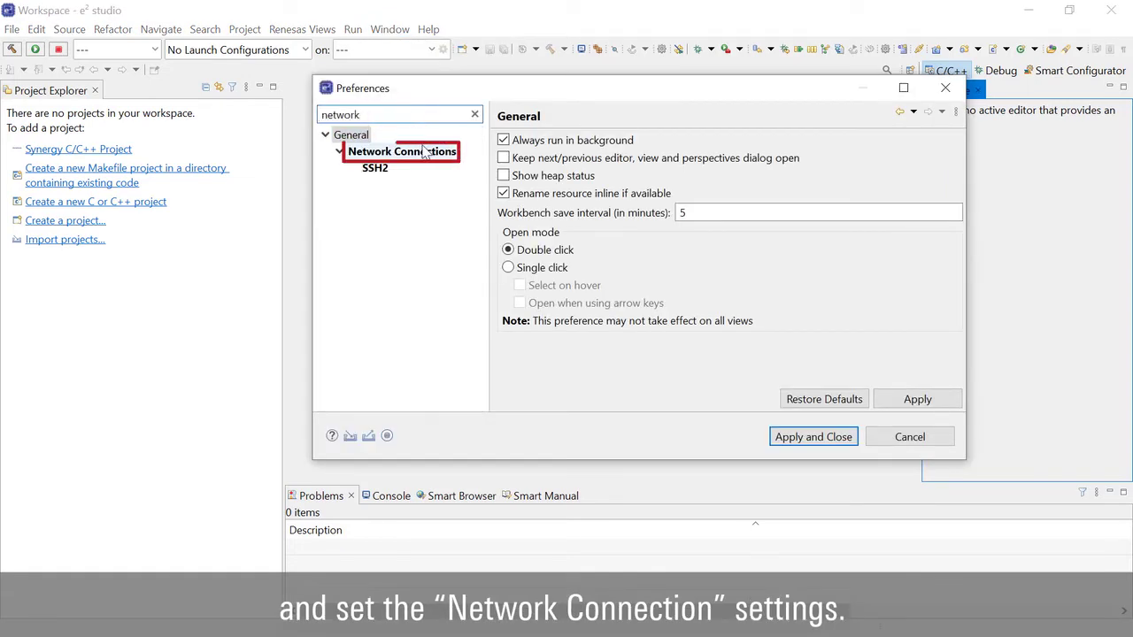
pyautogui.click(401, 151)
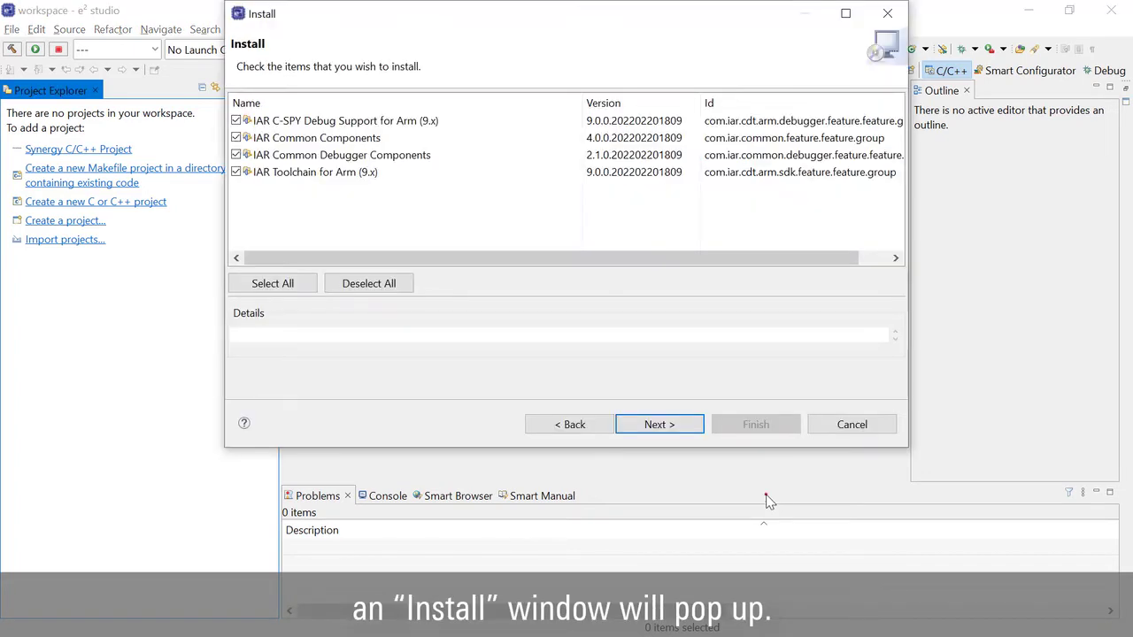
# Install all four IAR Arm 9.x components, accept the licences, and restart e2 studio
pyautogui.click(272, 283)
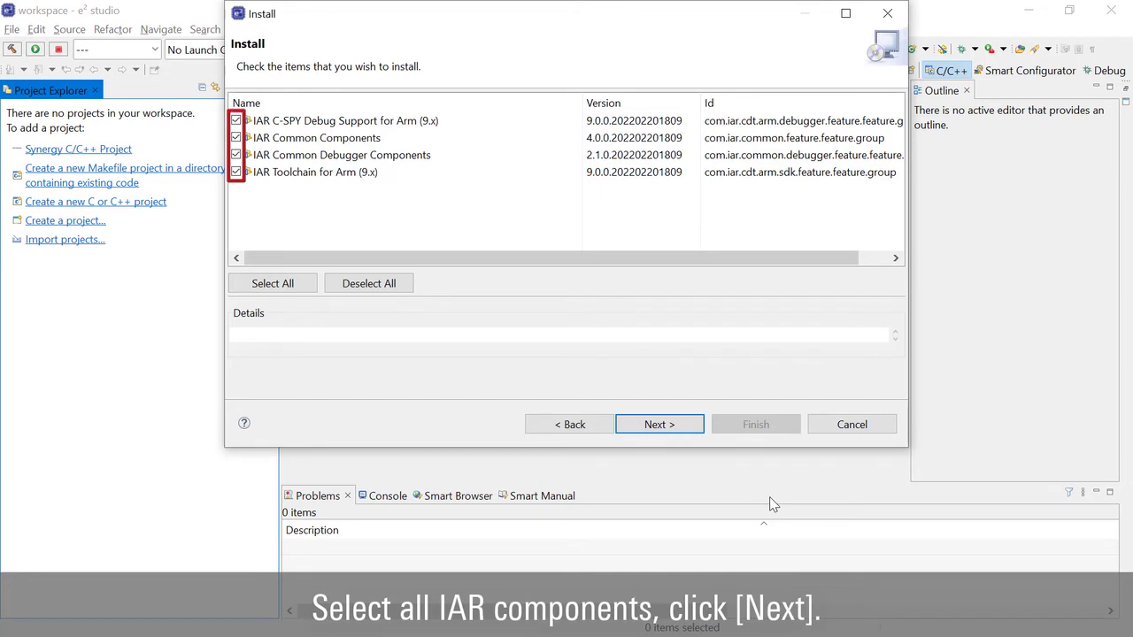
pyautogui.click(659, 424)
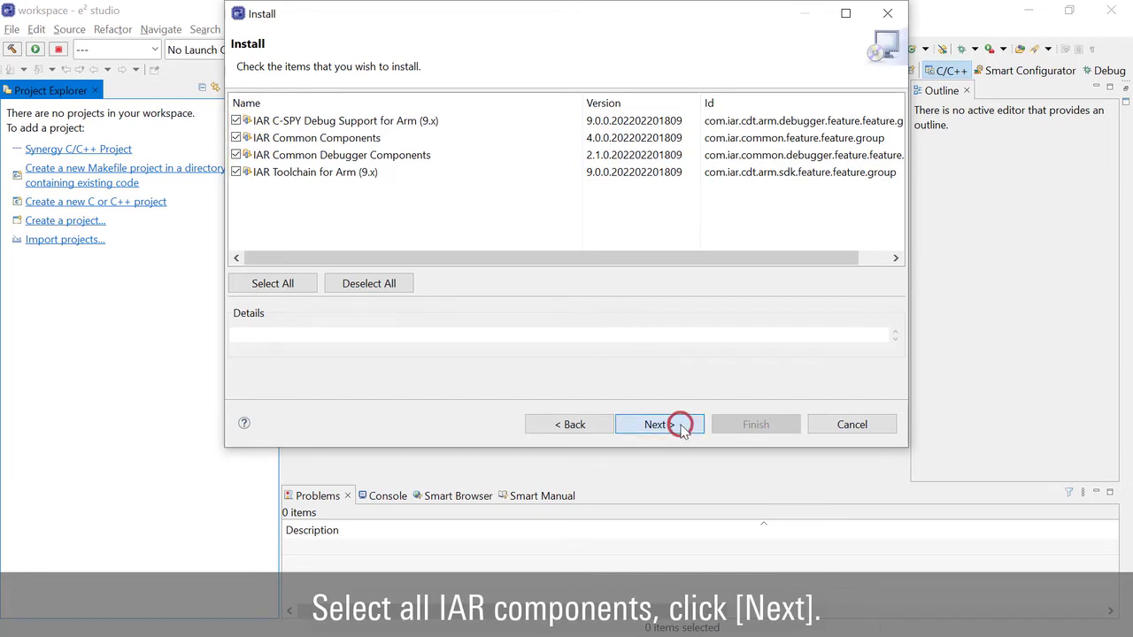
pyautogui.click(655, 424)
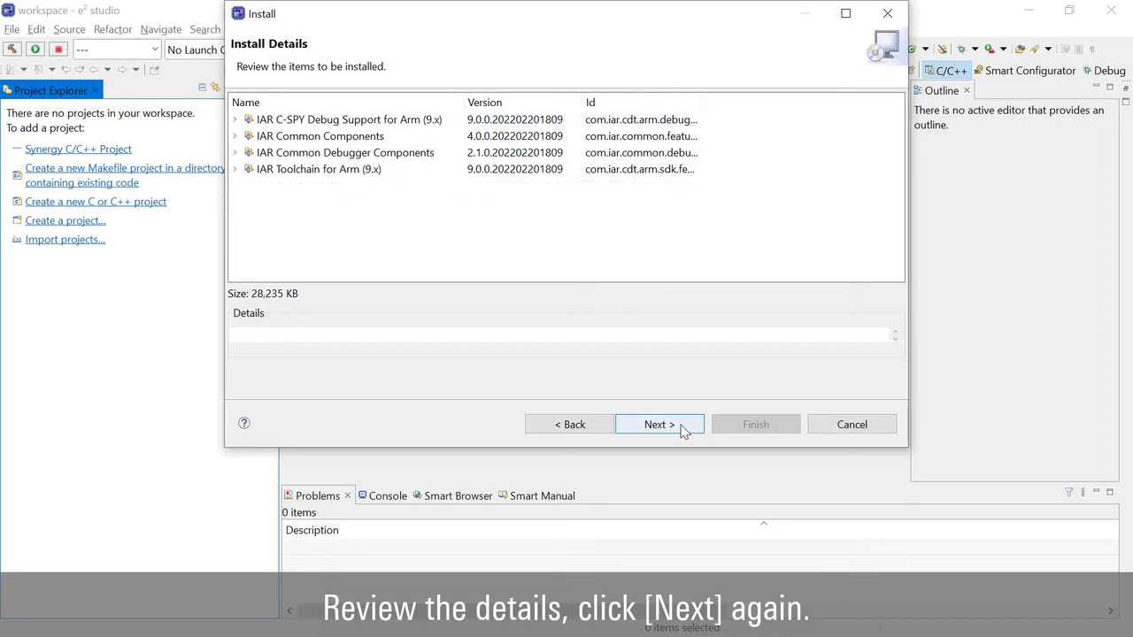
pyautogui.click(655, 424)
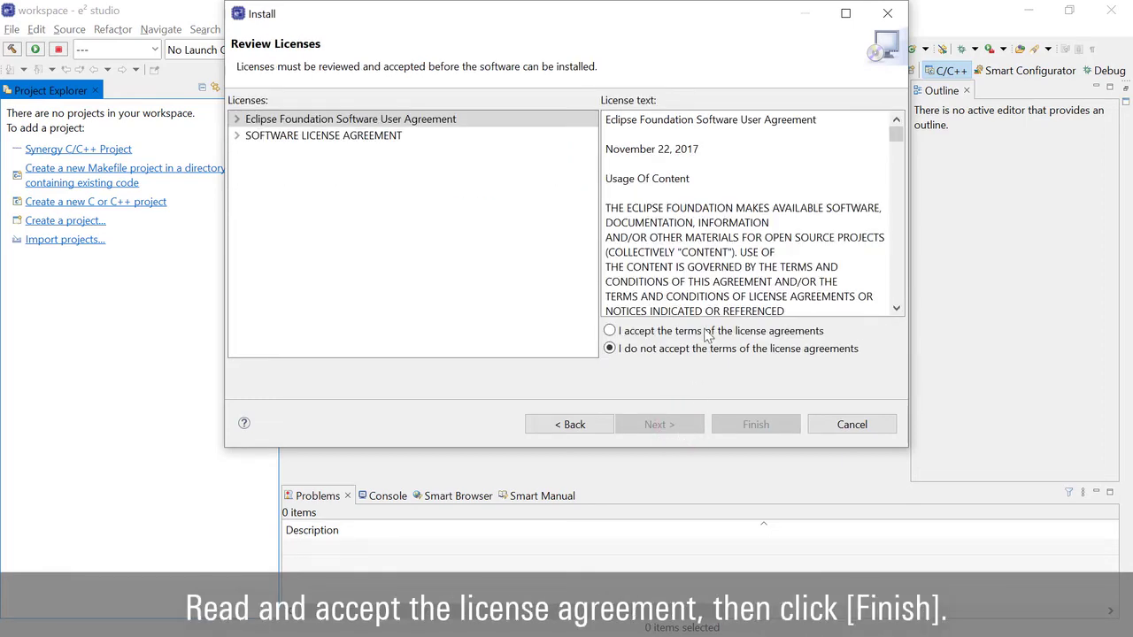
pyautogui.click(755, 424)
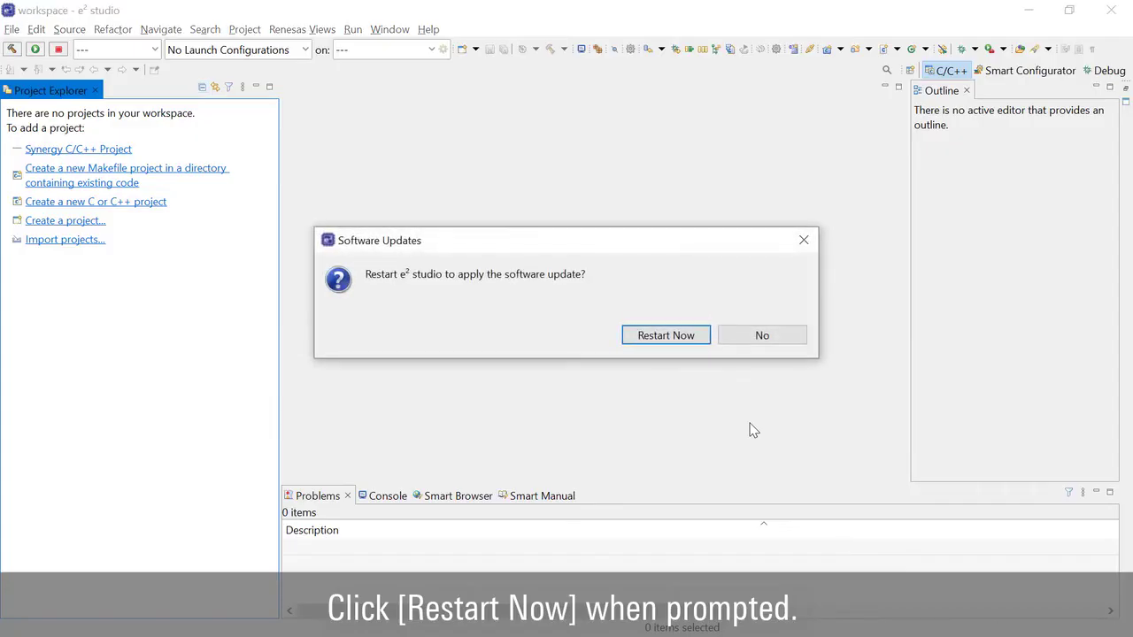
pyautogui.click(665, 335)
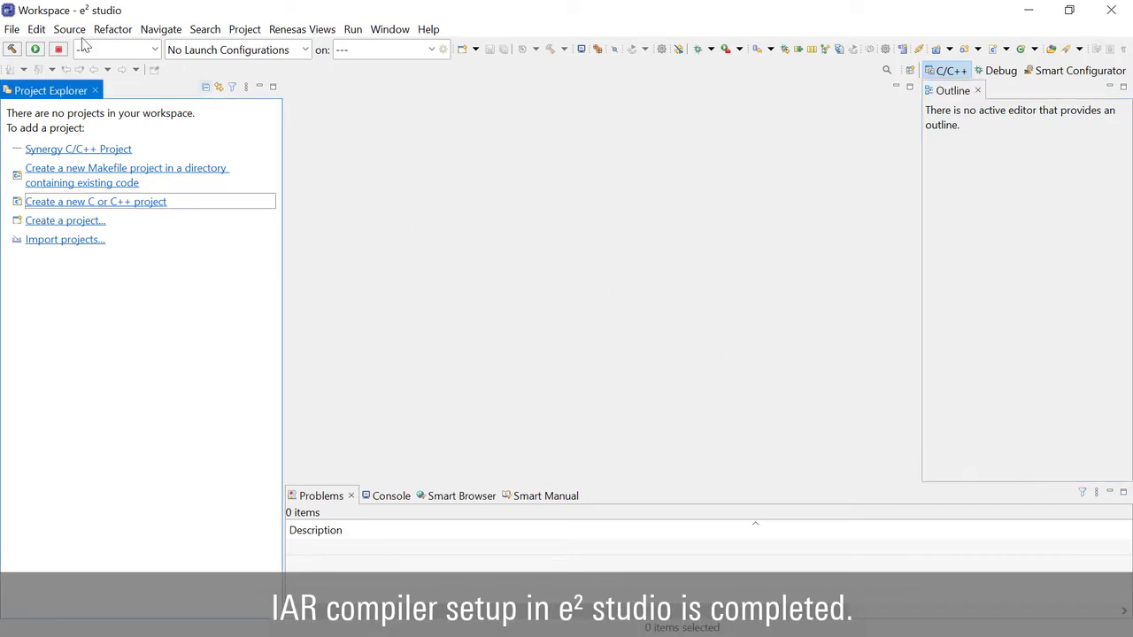
pyautogui.click(12, 30)
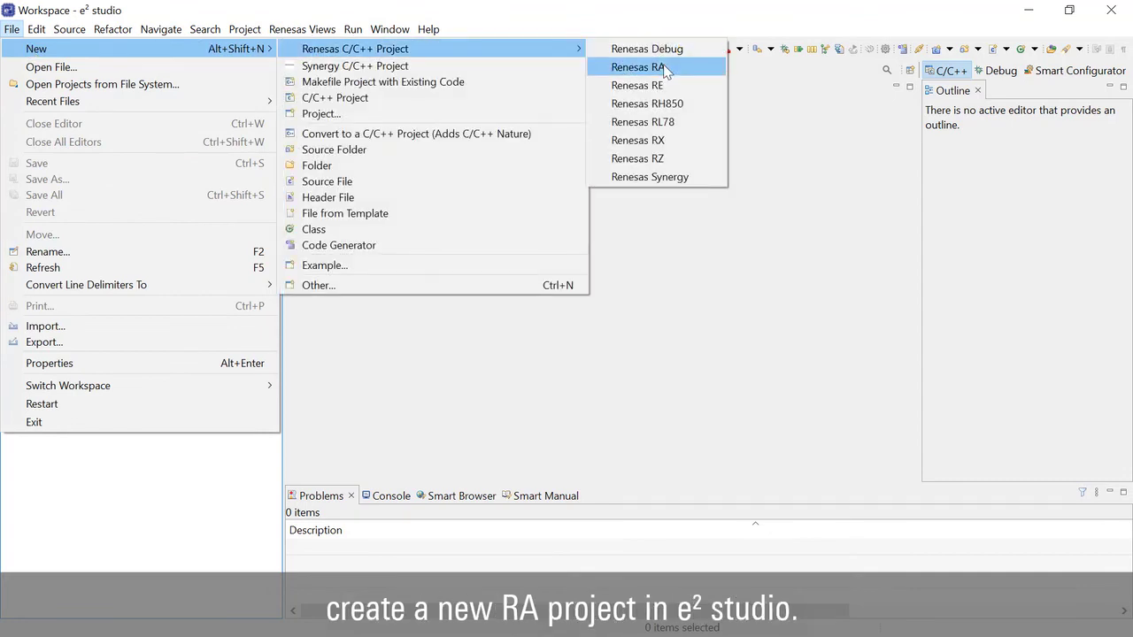
# Start a Renesas RA C/C++ project 'test' using the IAR Toolchain for Arm (9.x)
pyautogui.click(637, 66)
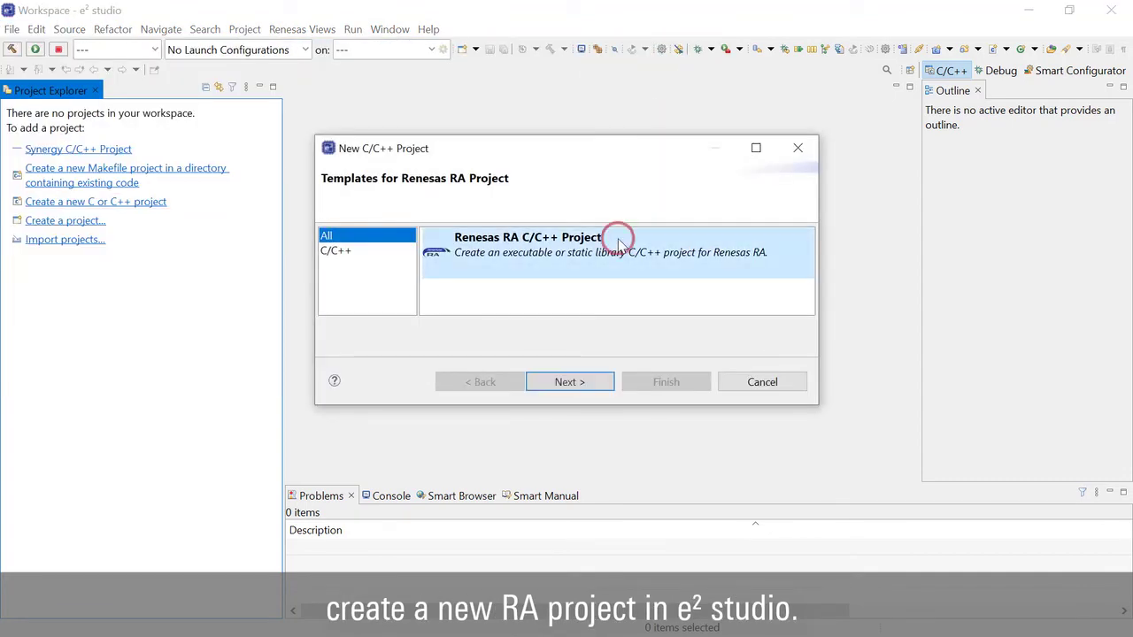
pyautogui.click(570, 381)
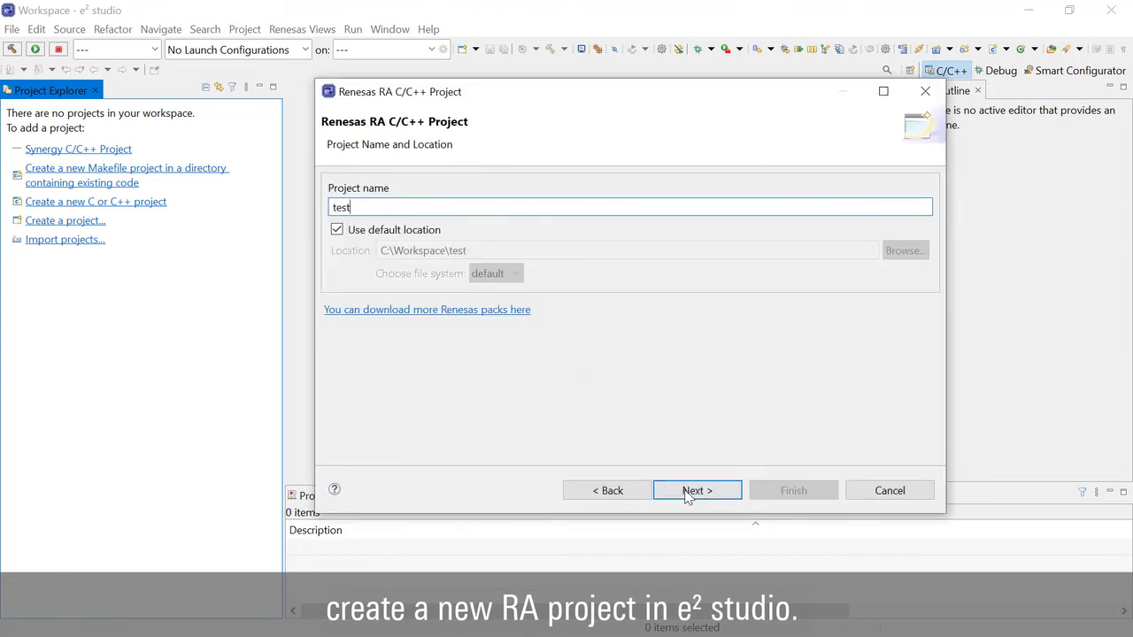
pyautogui.click(697, 490)
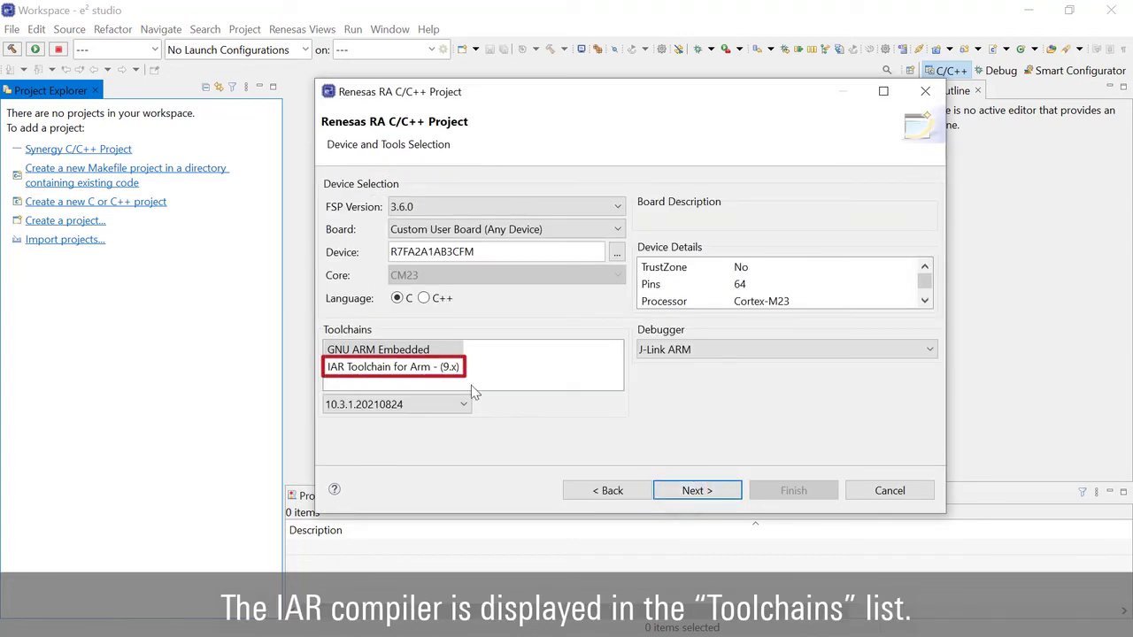
pyautogui.click(393, 367)
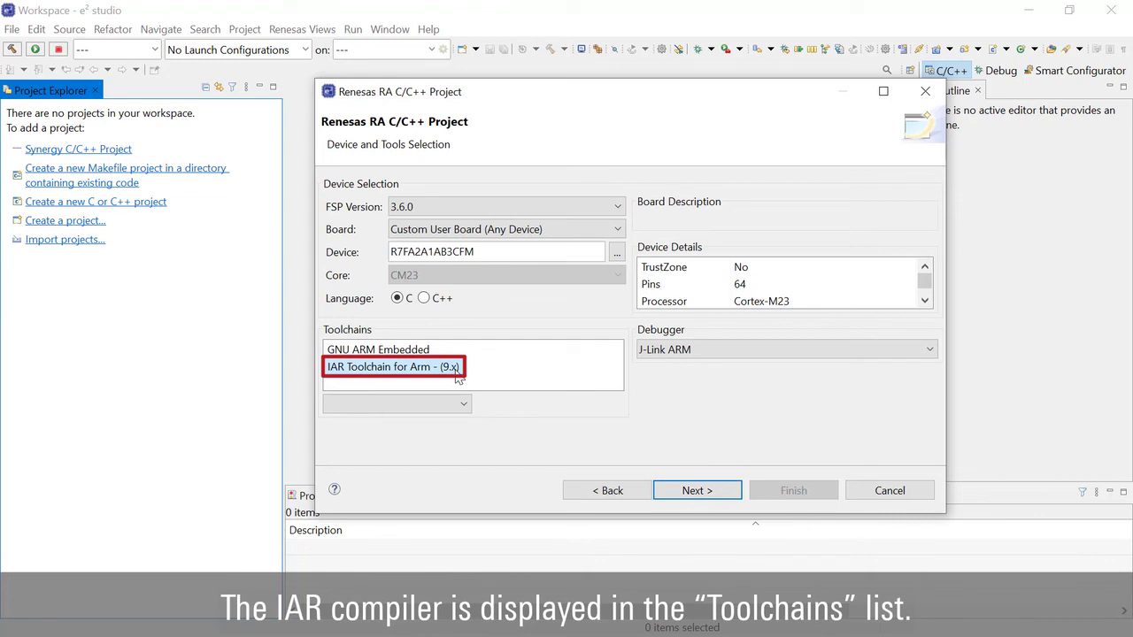